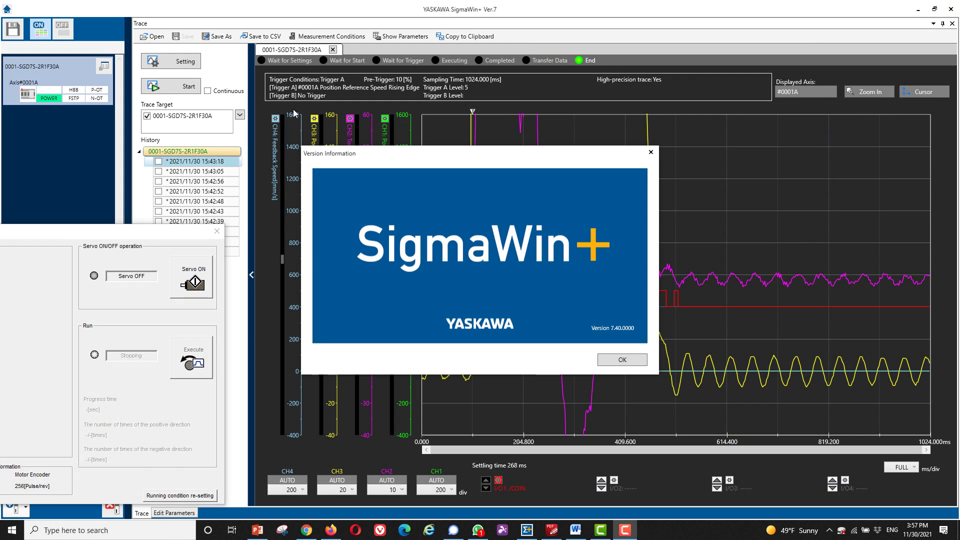
pyautogui.moveTo(292, 119)
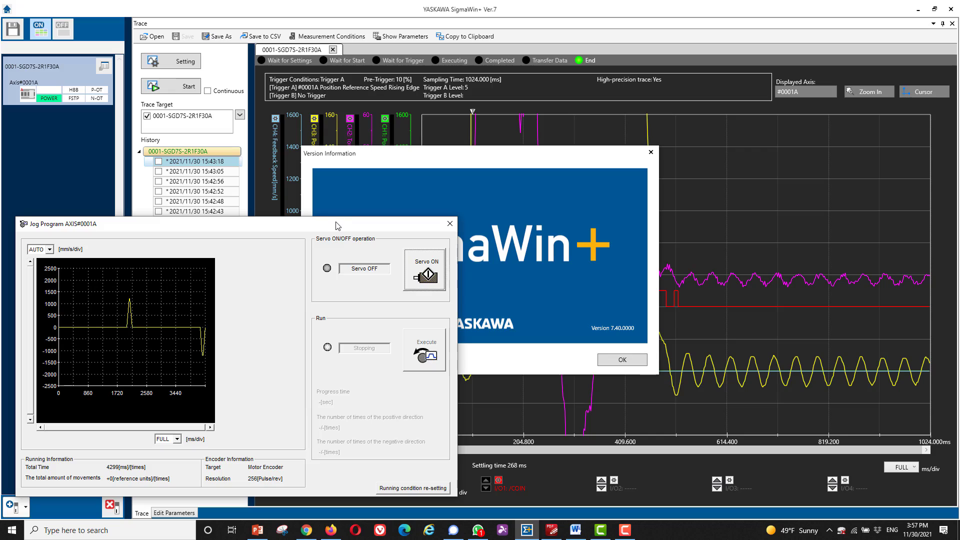
# Dismiss the Version Information dialog with OK to uncover the 1024 ms trace.
pyautogui.click(621, 359)
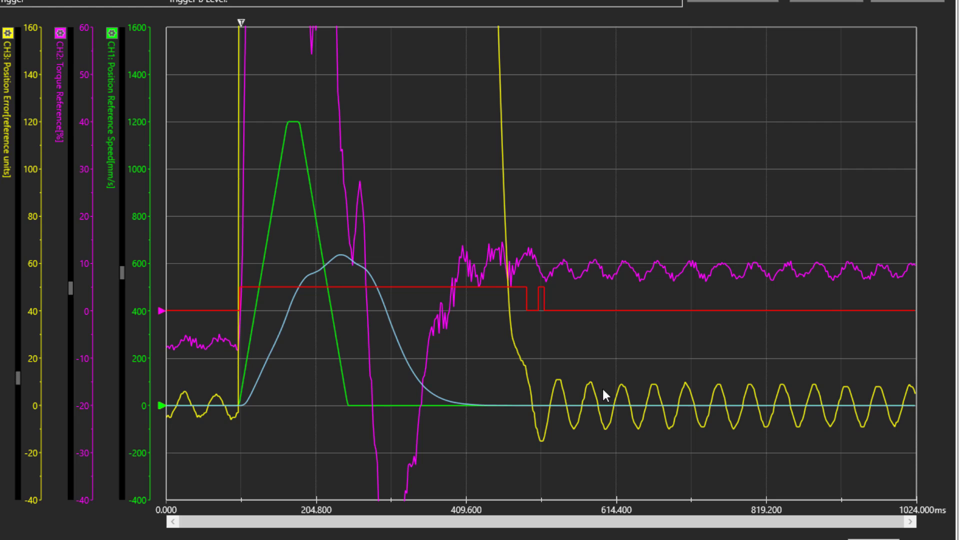
pyautogui.moveTo(561, 423)
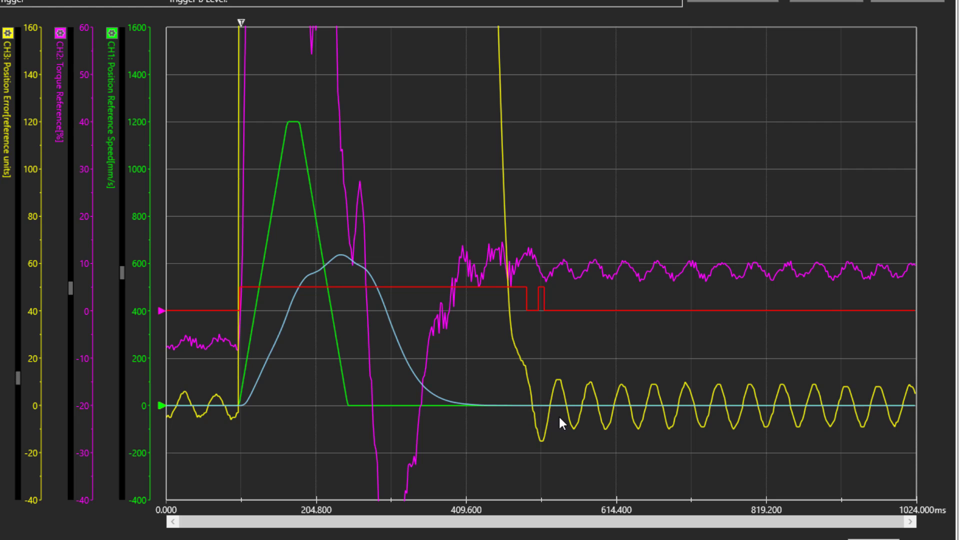
pyautogui.moveTo(607, 310)
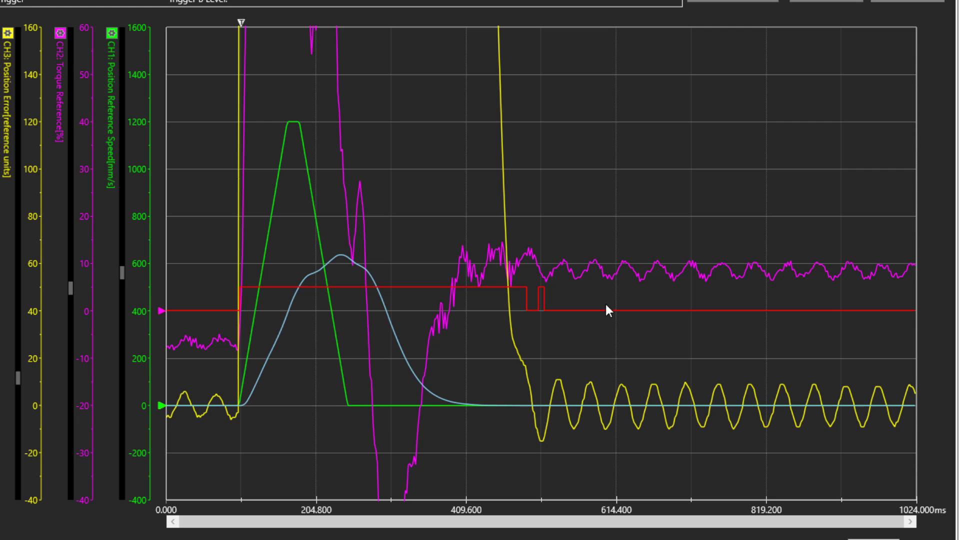
pyautogui.moveTo(84, 379)
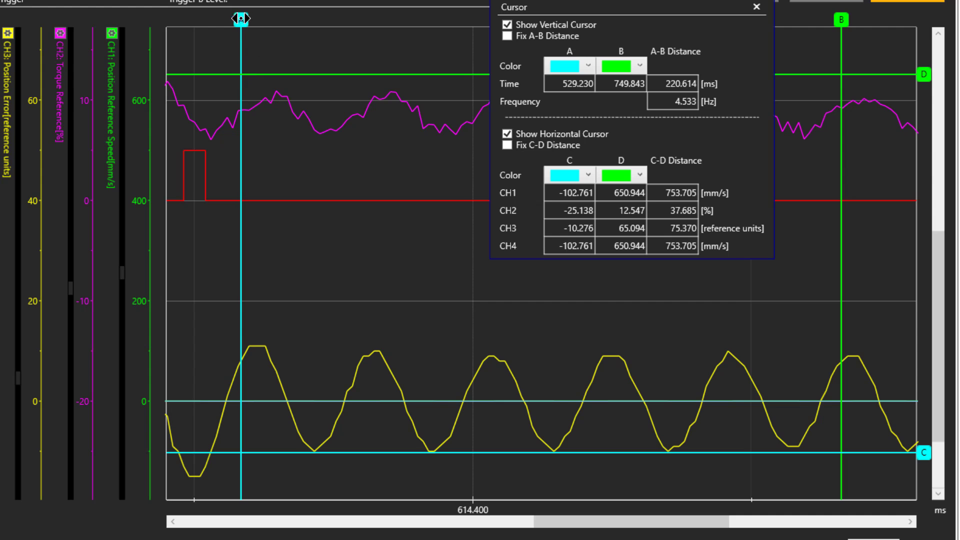
# Place cursor B one oscillation period after A, reading 42.000 ms and 23.810 Hz.
pyautogui.moveTo(239, 19); pyautogui.dragTo(259, 19)
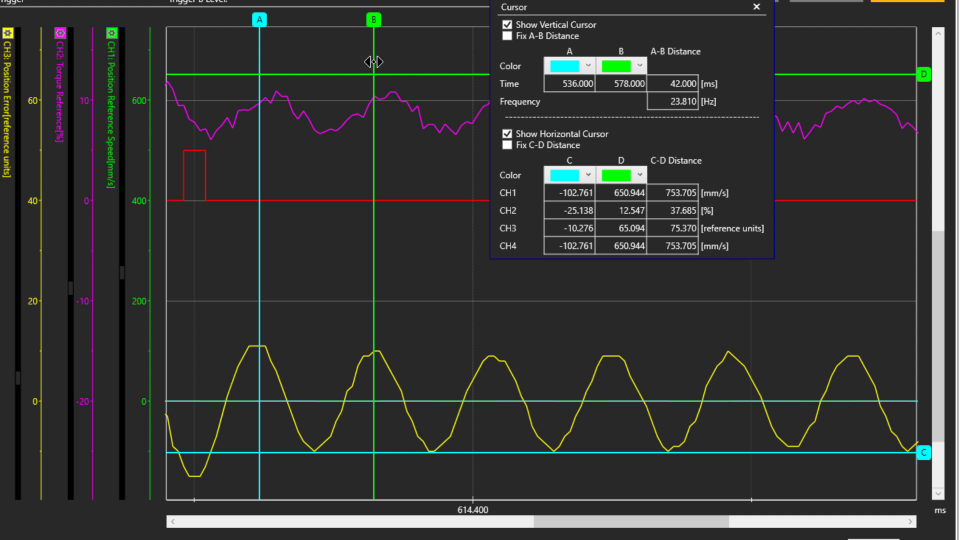
pyautogui.moveTo(709, 137)
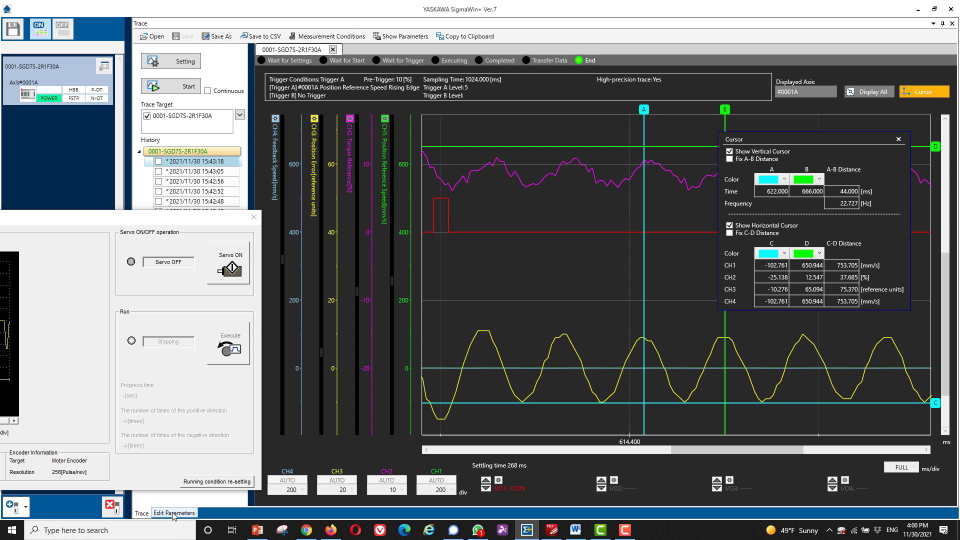
# In the full parameter list, set Pn140.1 to '2: Perform vibration suppression for two specific frequencies'.
pyautogui.click(174, 512)
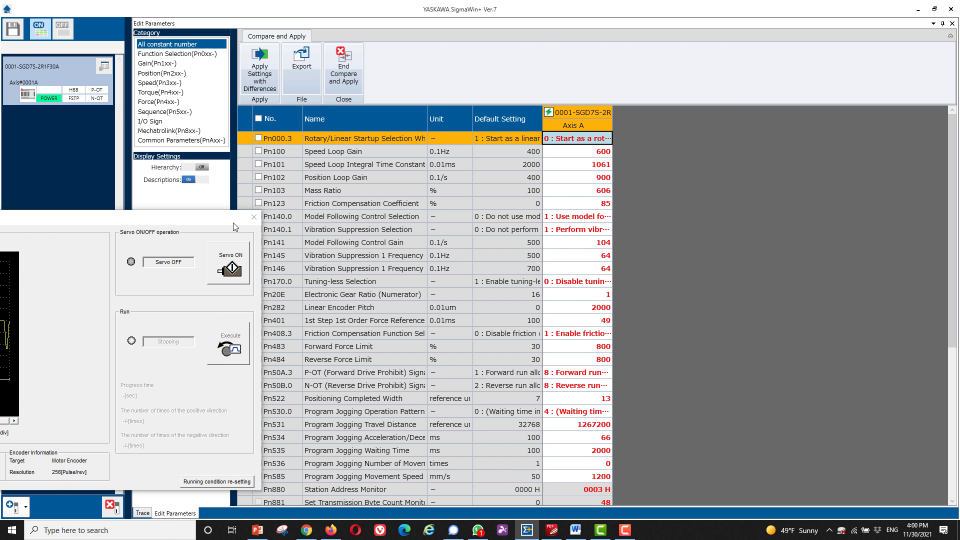
pyautogui.click(158, 63)
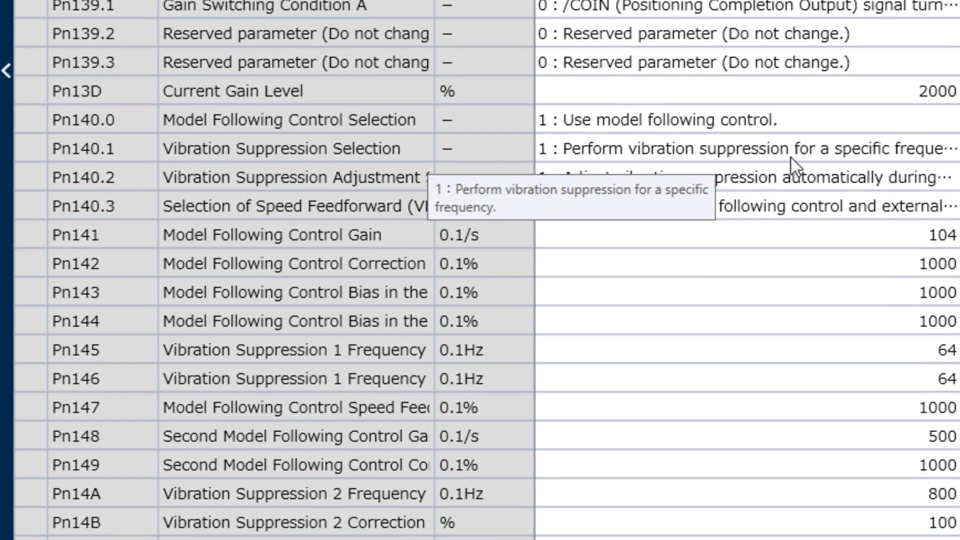
pyautogui.click(735, 147)
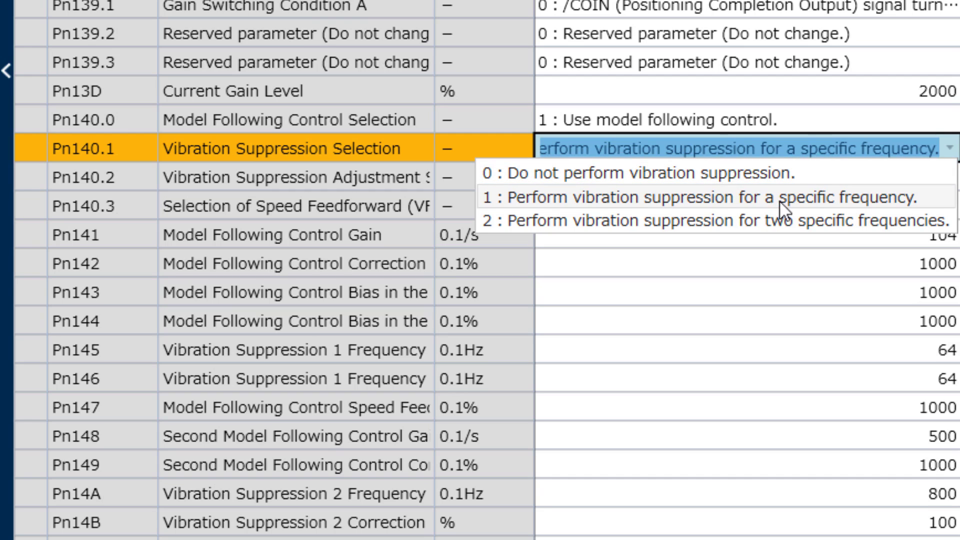
pyautogui.moveTo(643, 209)
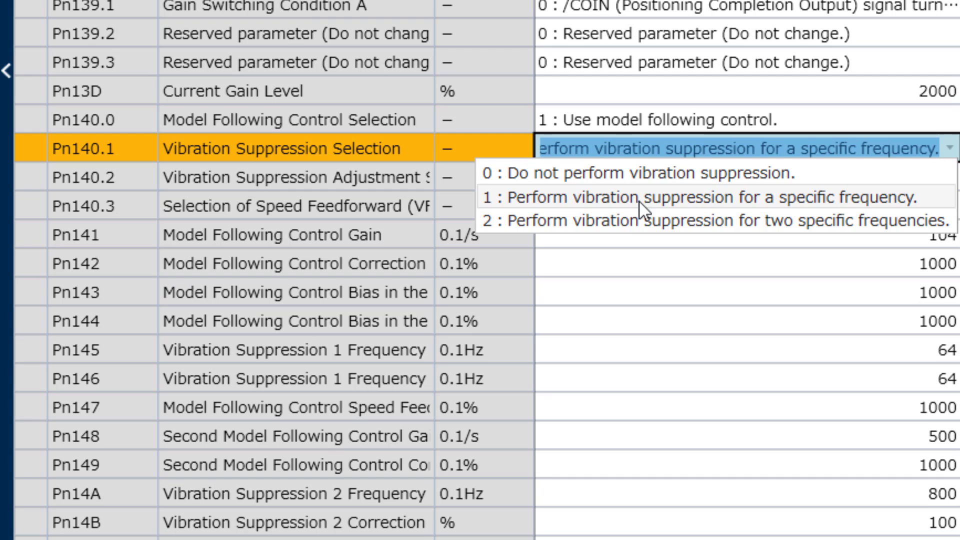
pyautogui.moveTo(796, 222)
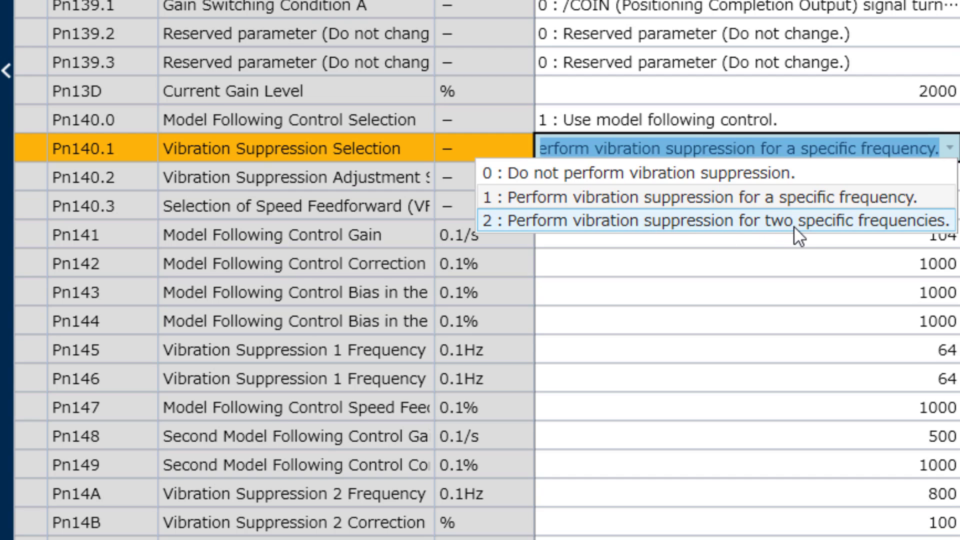
pyautogui.click(704, 220)
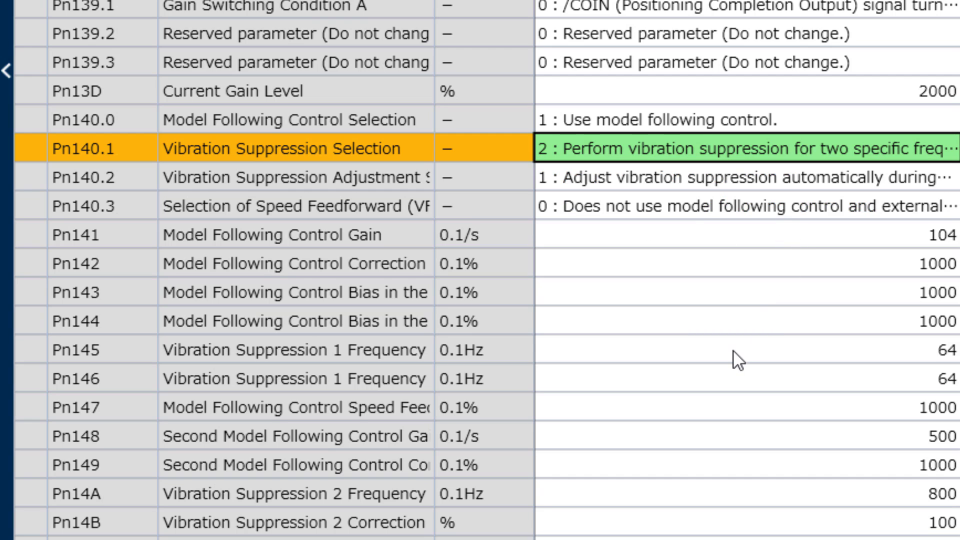
pyautogui.click(734, 378)
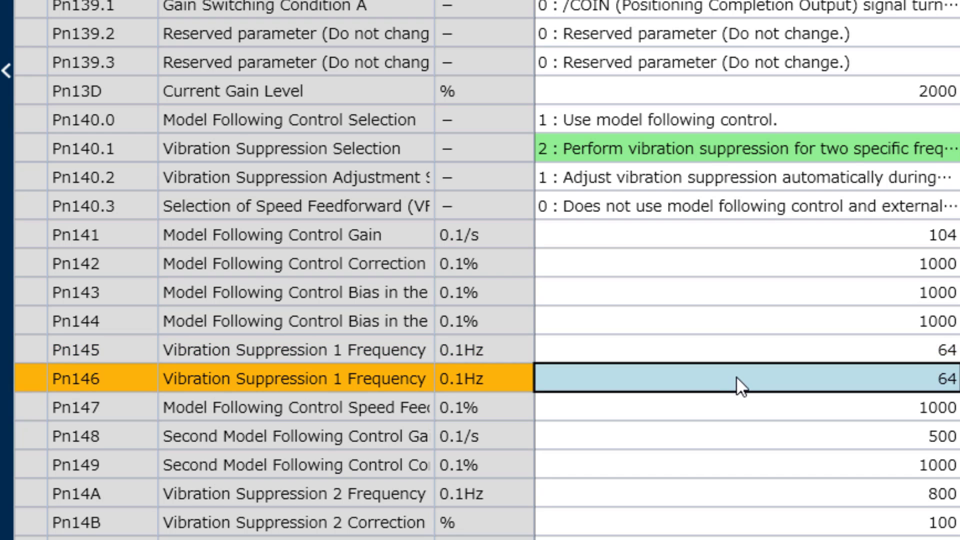
pyautogui.moveTo(773, 444)
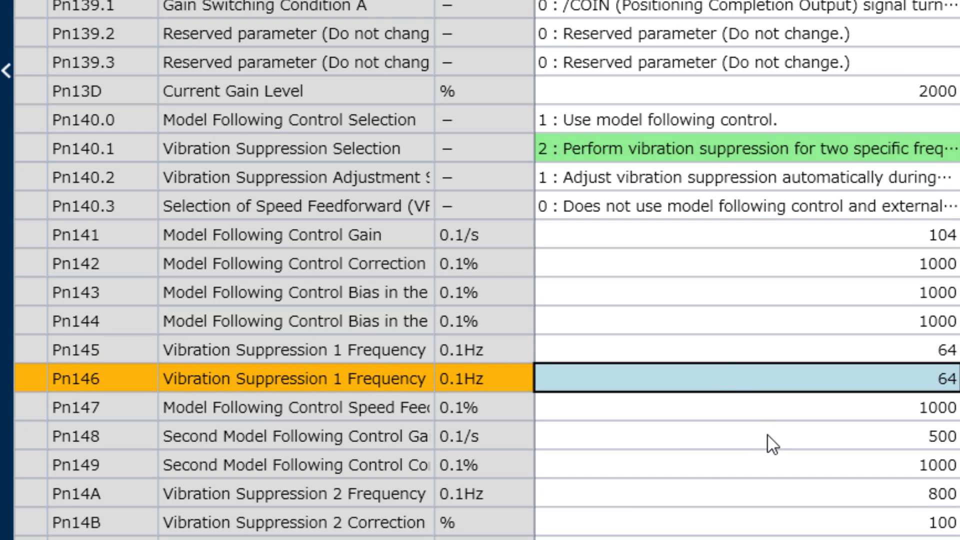
# Enter 227 (22.7 Hz) for Pn14A, then bring the Jog Program window forward.
pyautogui.scroll(-3)
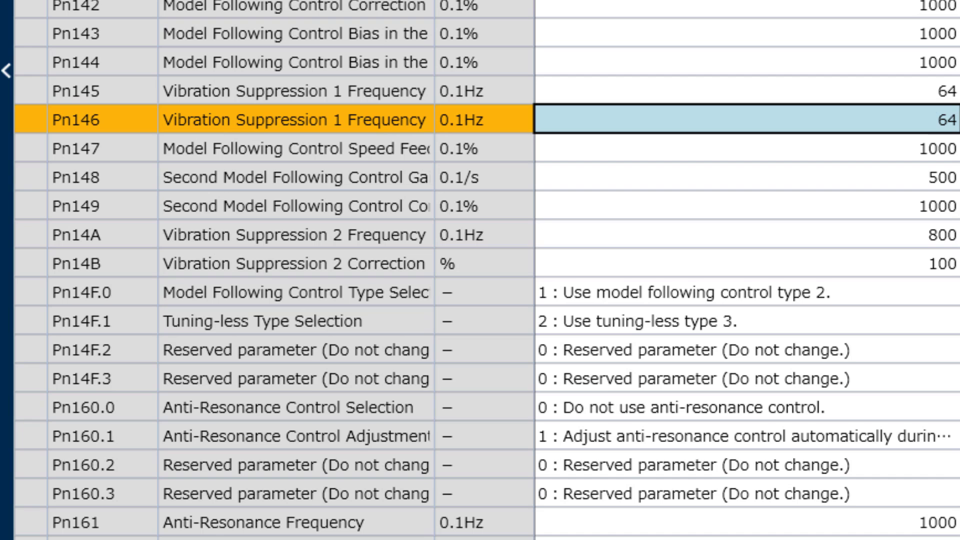
pyautogui.moveTo(619, 249)
pyautogui.write('227')
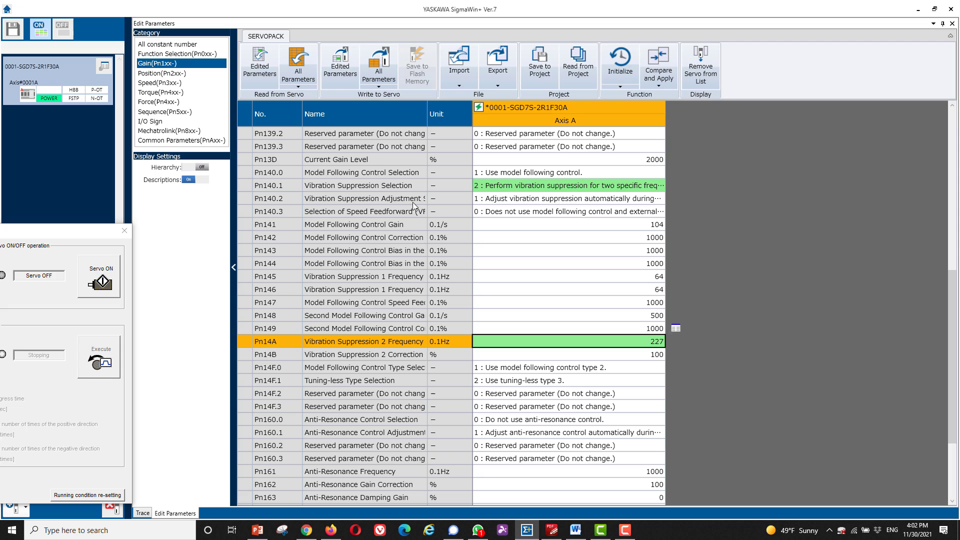
pyautogui.click(379, 66)
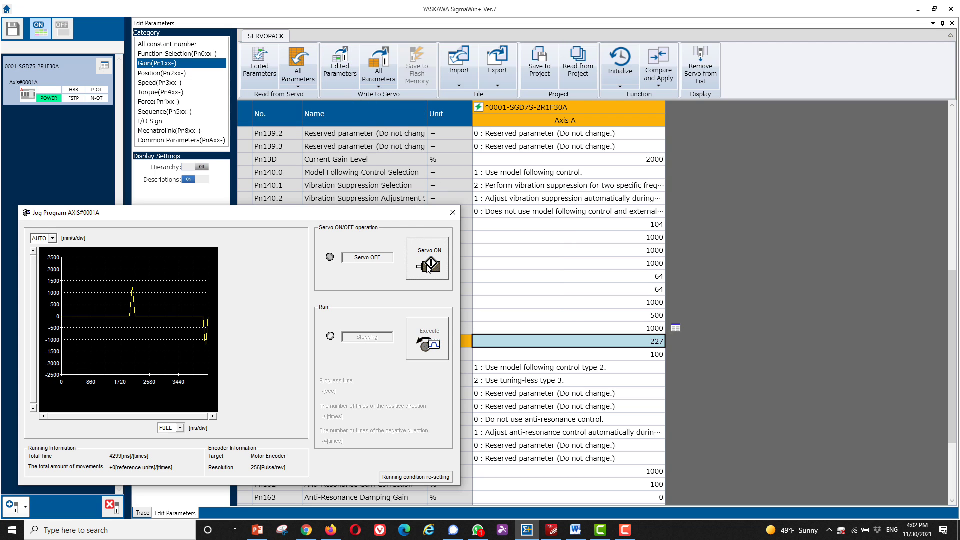
# Switch Servo ON, execute the jog program, and return to the Trace tab.
pyautogui.click(427, 258)
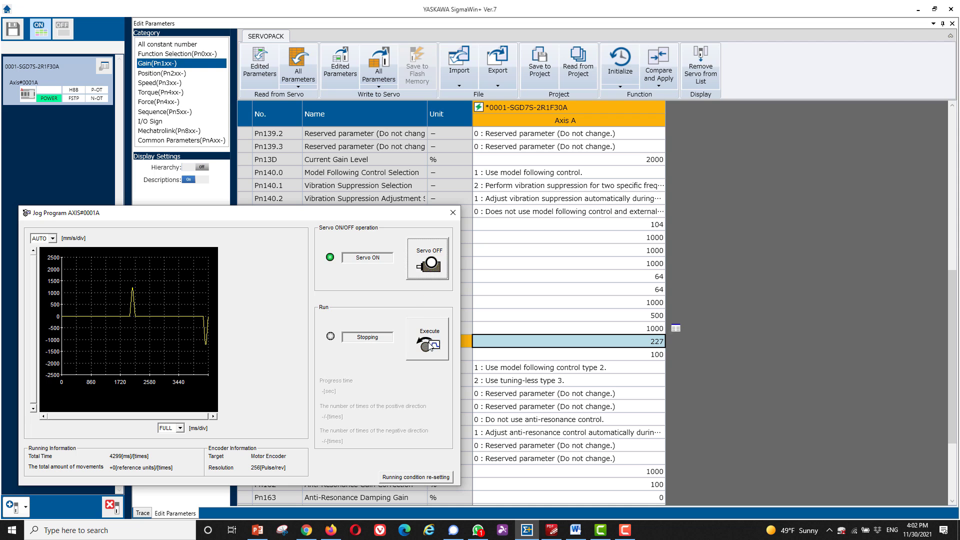
pyautogui.click(426, 339)
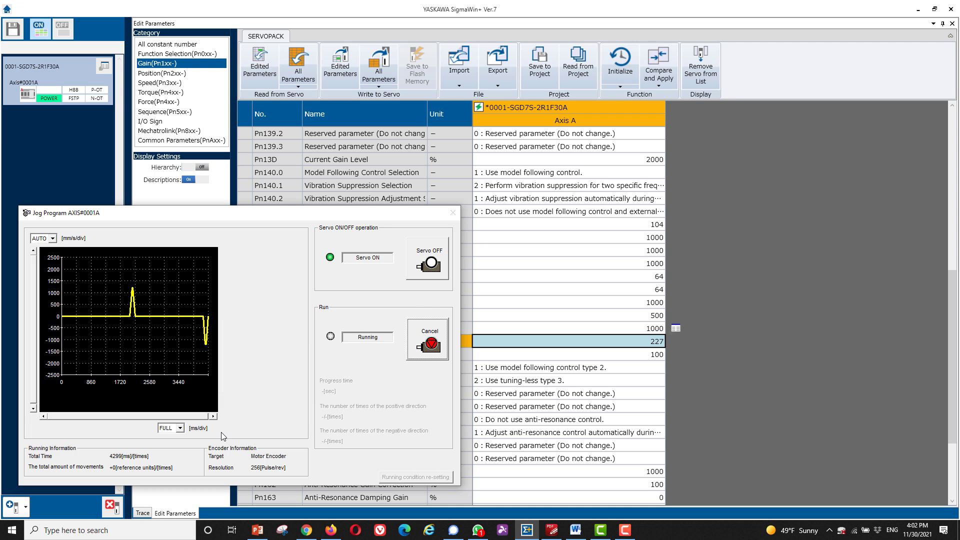
pyautogui.click(142, 513)
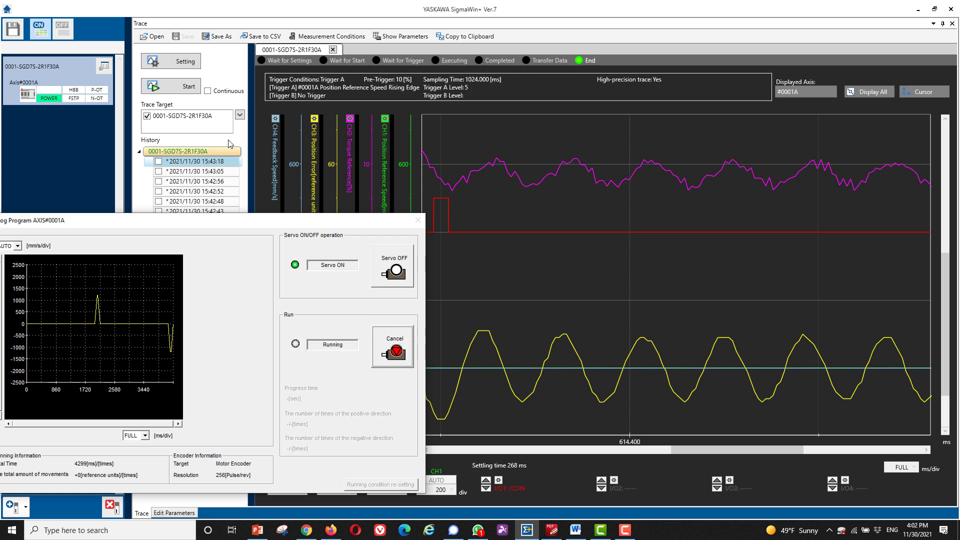
# Start capturing a new trace waveform while the motor jogs.
pyautogui.click(170, 85)
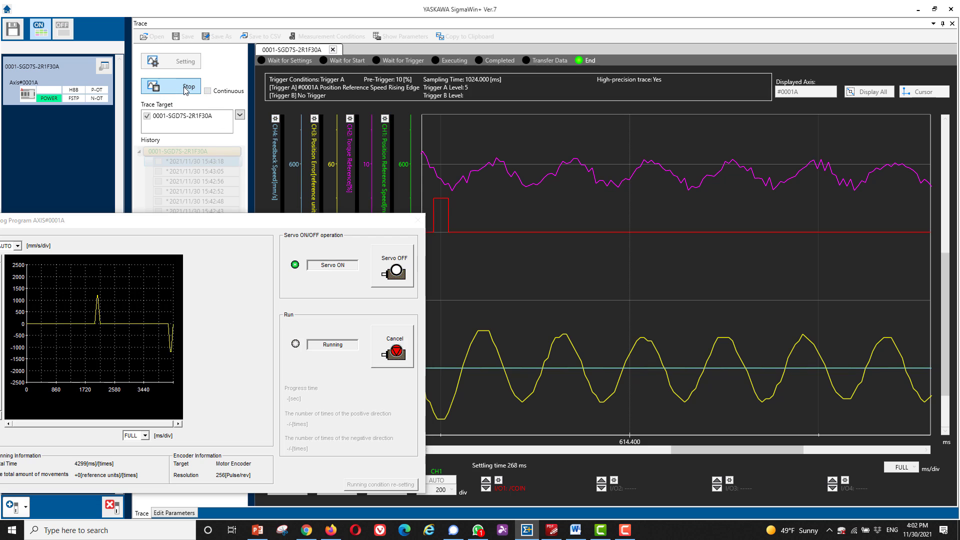
pyautogui.click(170, 85)
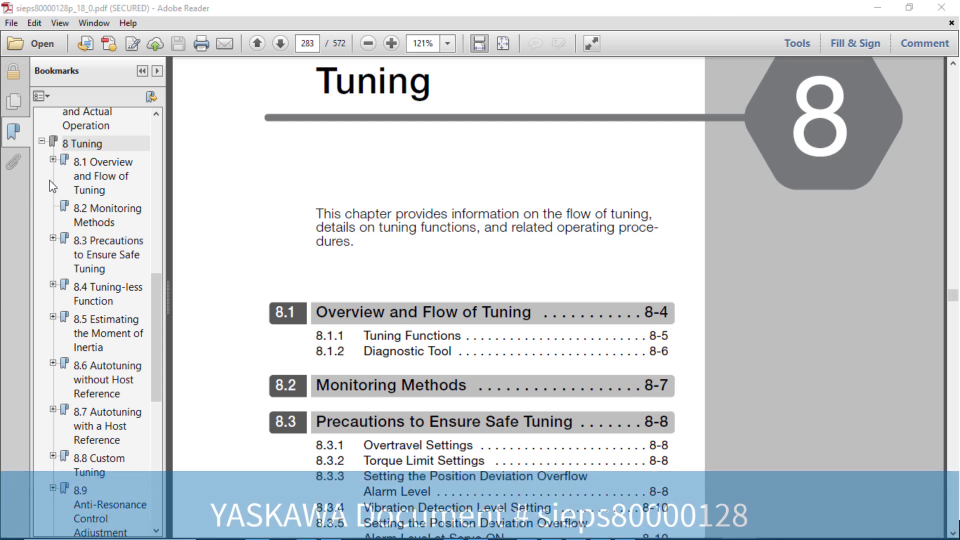
# Jump to the manual's bookmark '8.3 Precautions to Ensure Safe Tuning'.
pyautogui.click(109, 254)
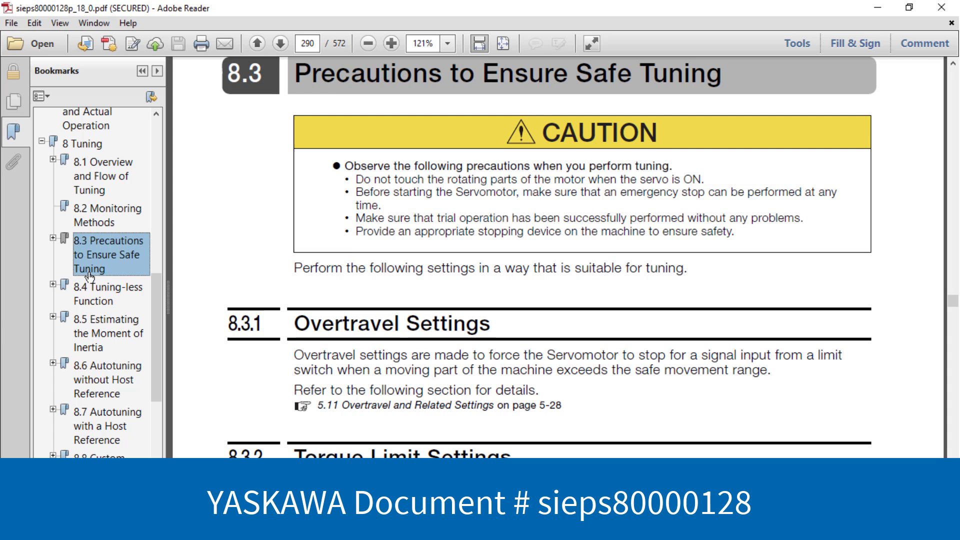
pyautogui.click(106, 379)
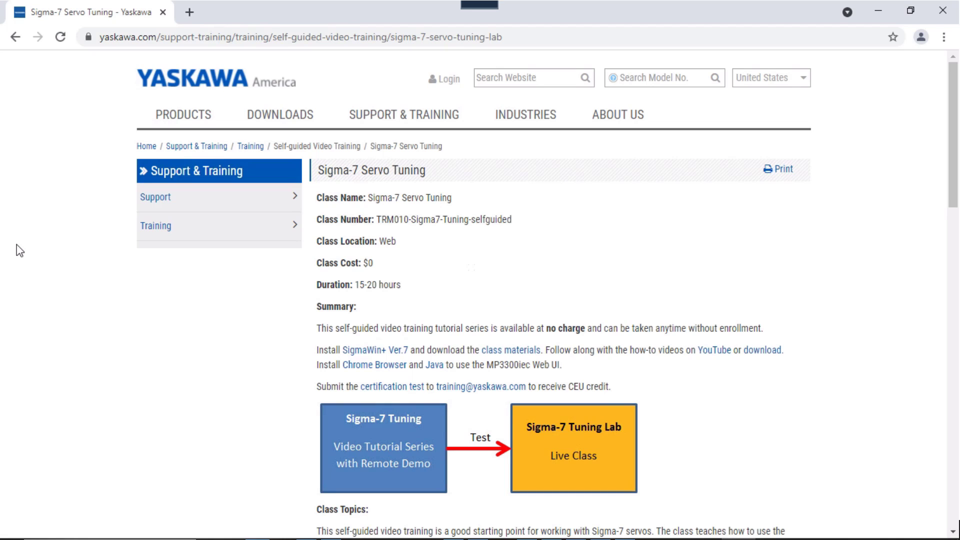
pyautogui.moveTo(703, 303)
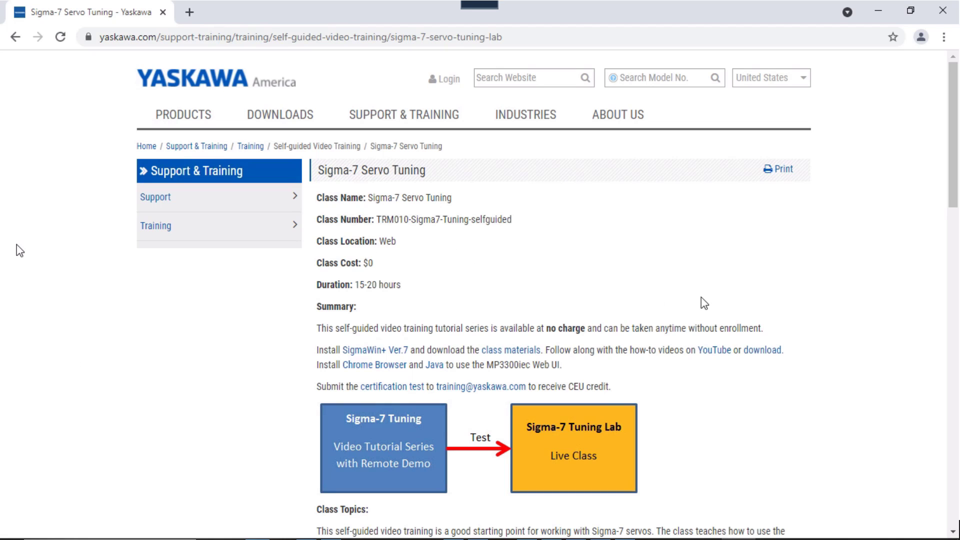
pyautogui.moveTo(716, 357)
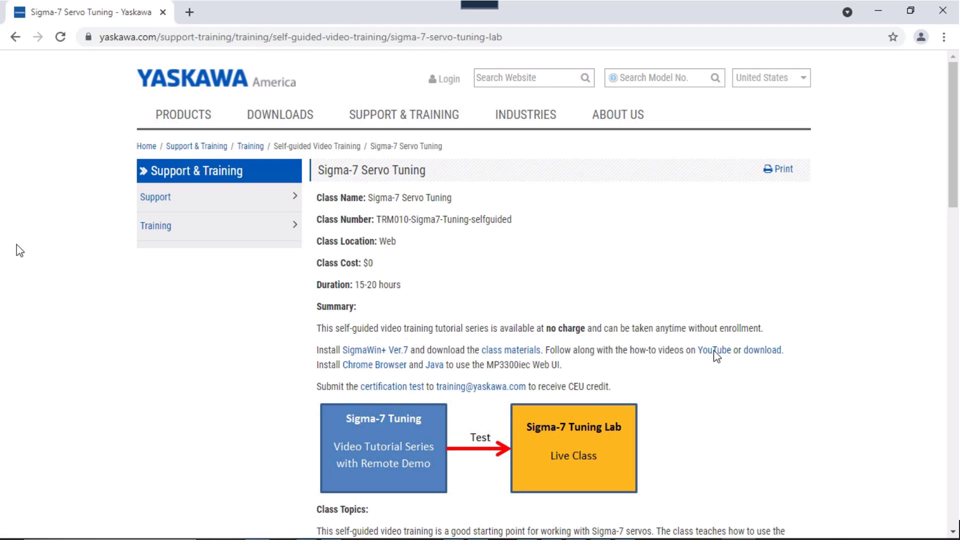
# Check the tuning video playlist, then open Yaskawa's $245 Sigma-7 Servo Tuning Lab page.
pyautogui.click(714, 350)
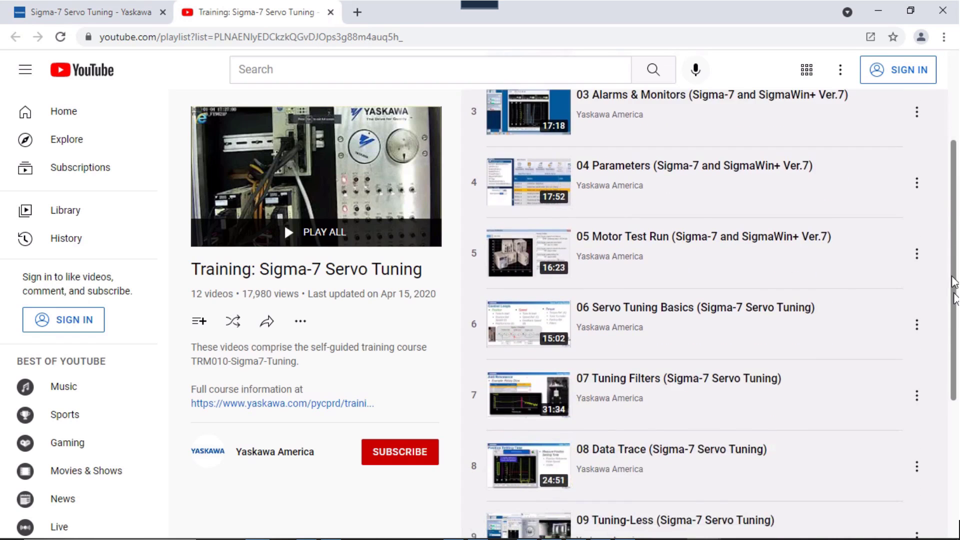
pyautogui.write('www.yaskawa.com')
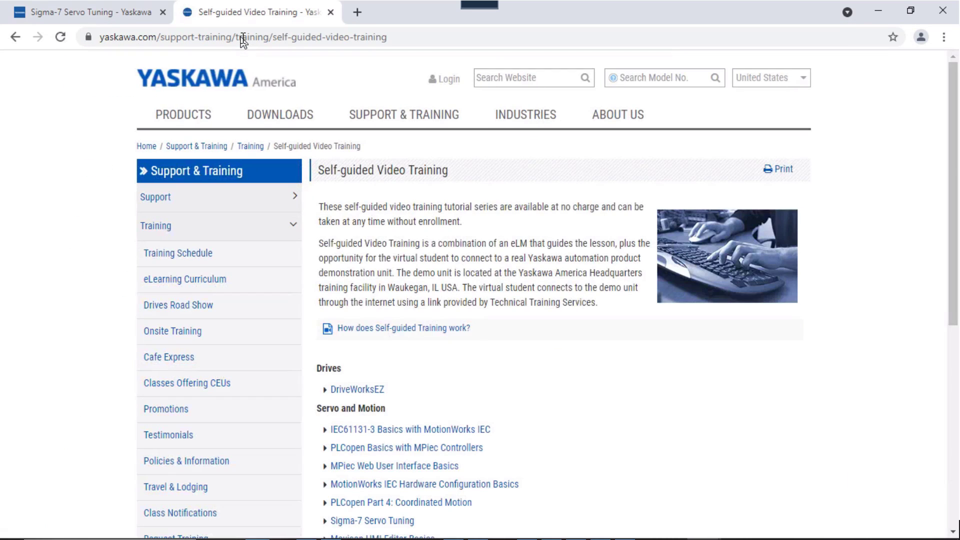
pyautogui.click(178, 253)
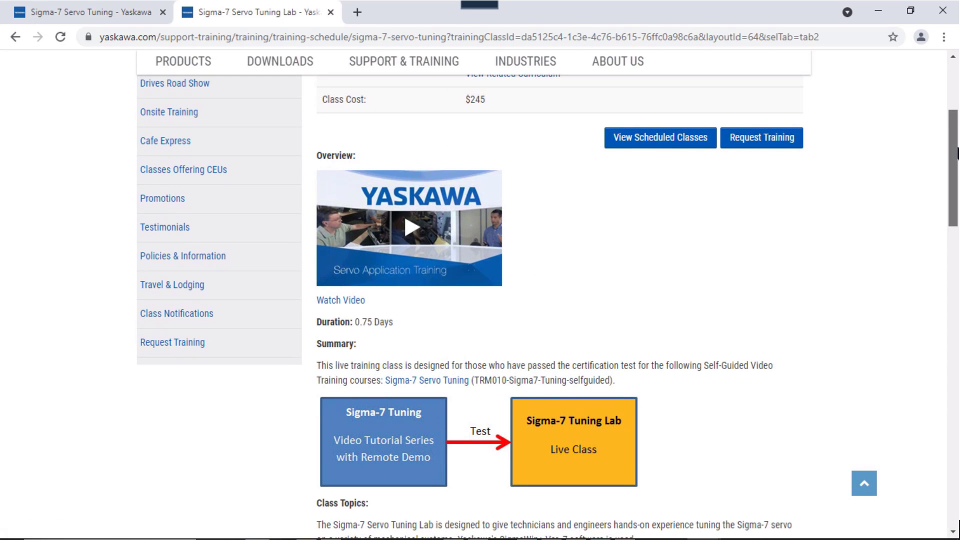
pyautogui.scroll(3)
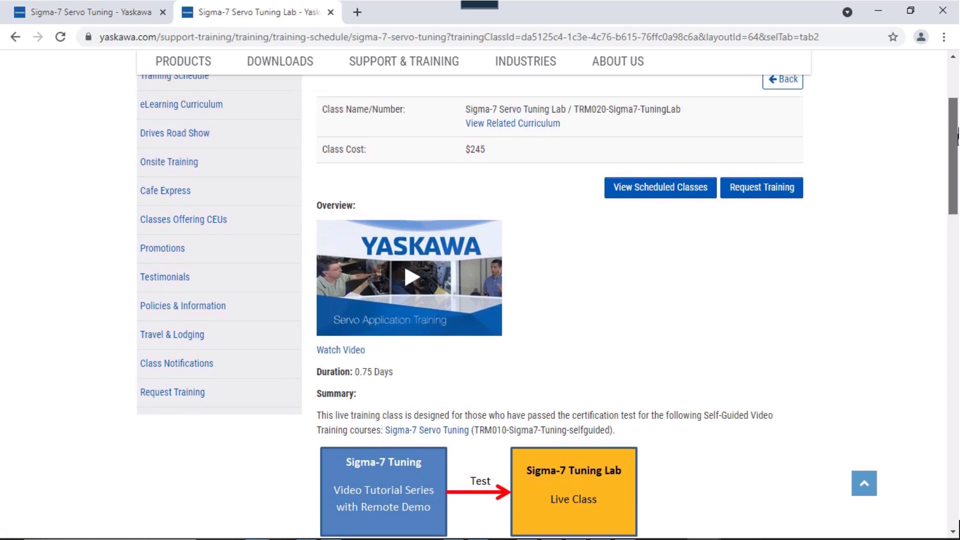
pyautogui.scroll(3)
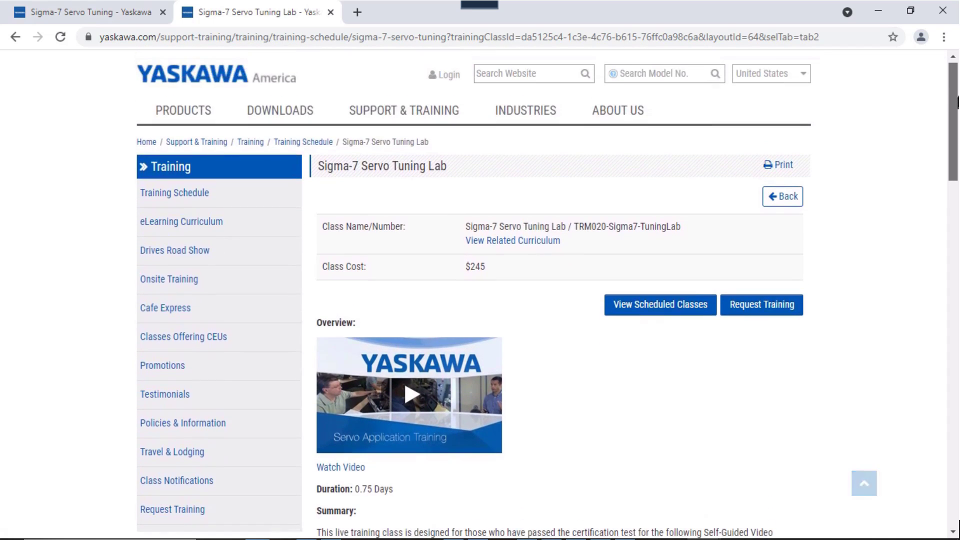